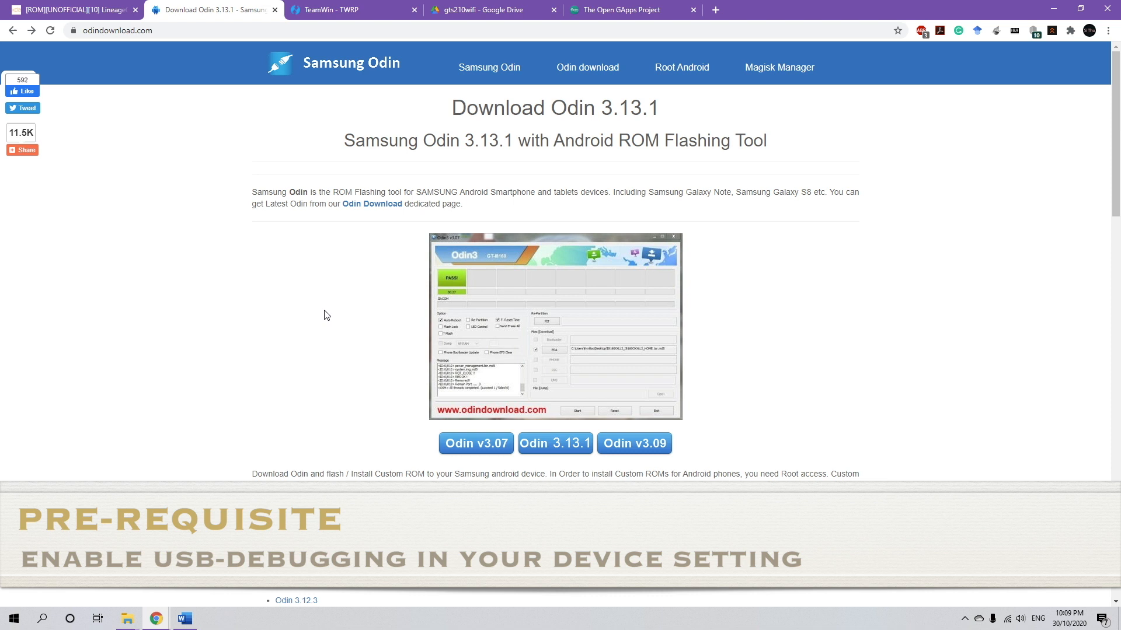
# - Reach the Odin 3.13.1 page and start the Samsung Odin 3.14.1 zip download
pyautogui.scroll(-3)
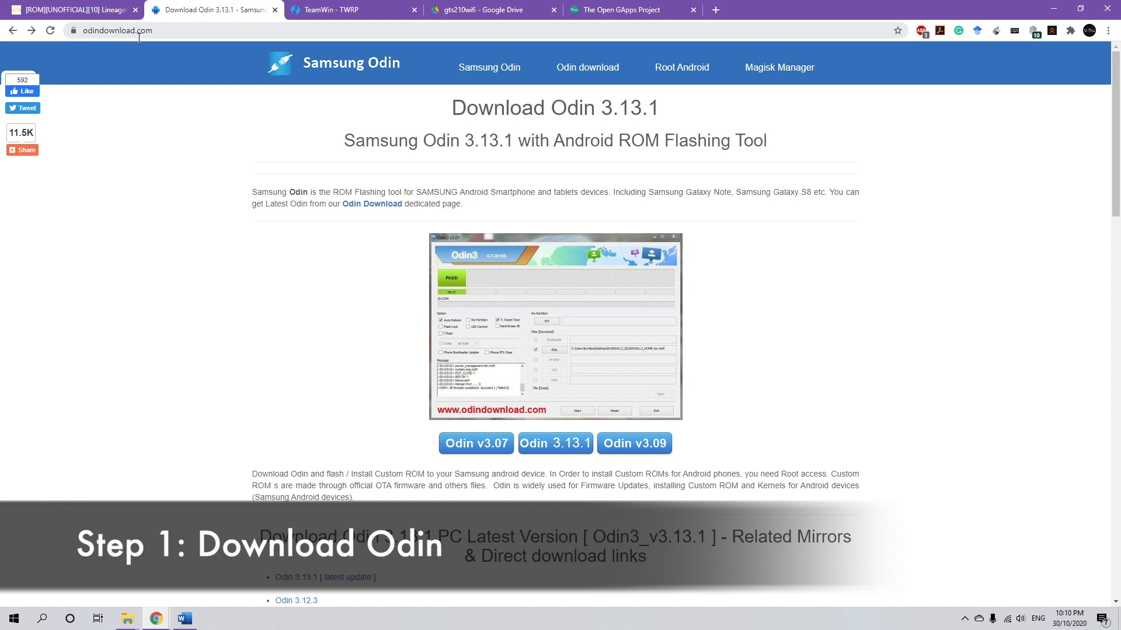
pyautogui.scroll(-3)
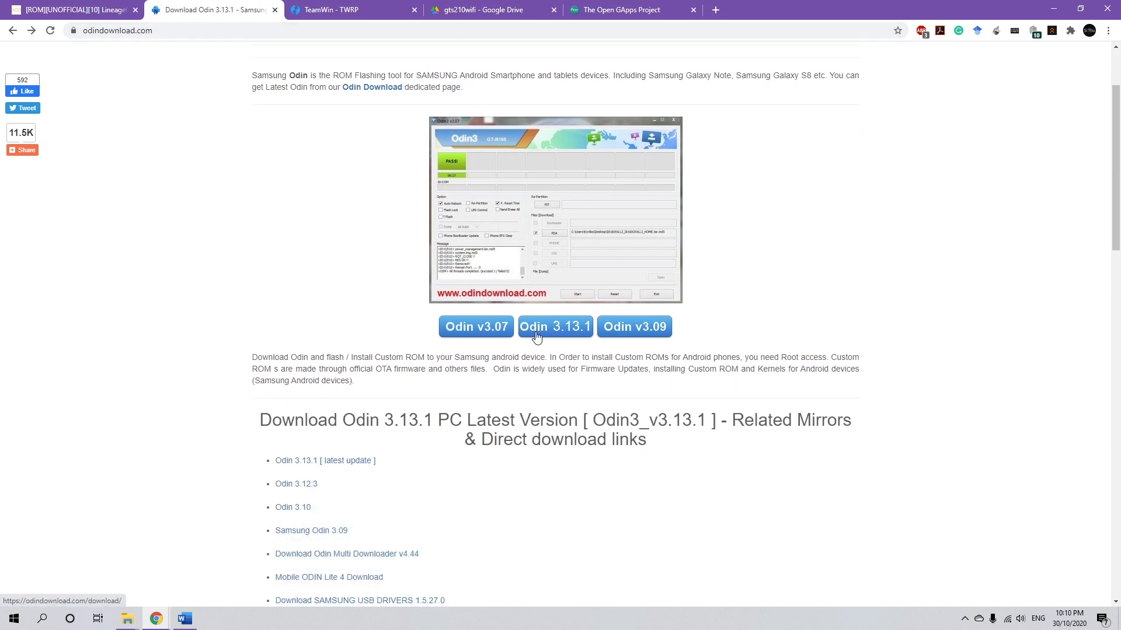
pyautogui.moveTo(569, 332)
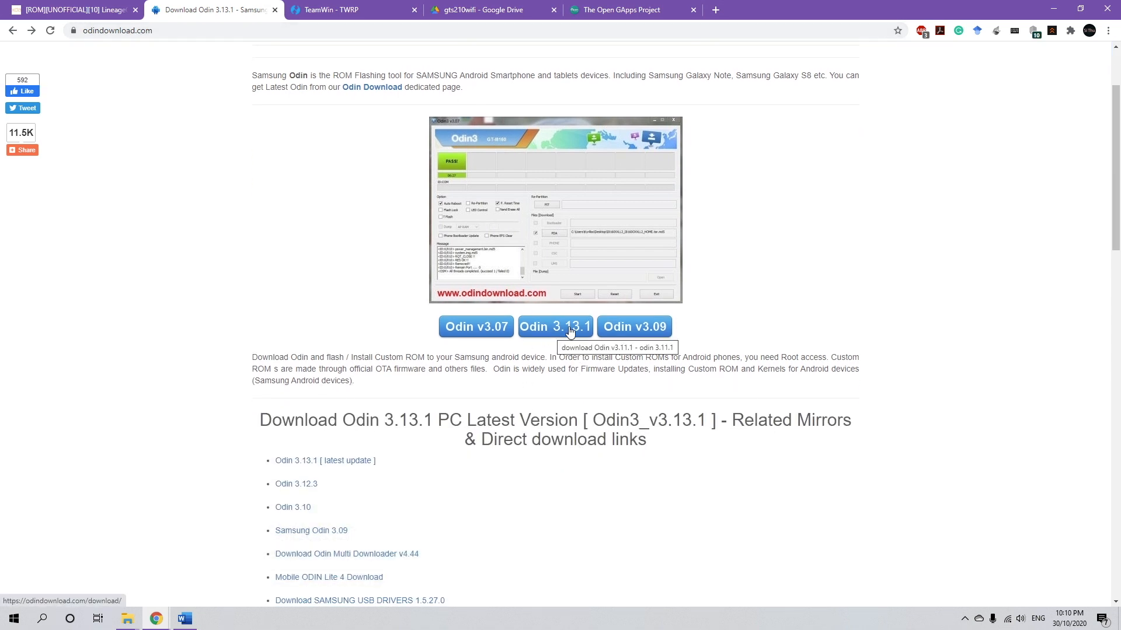
pyautogui.click(556, 327)
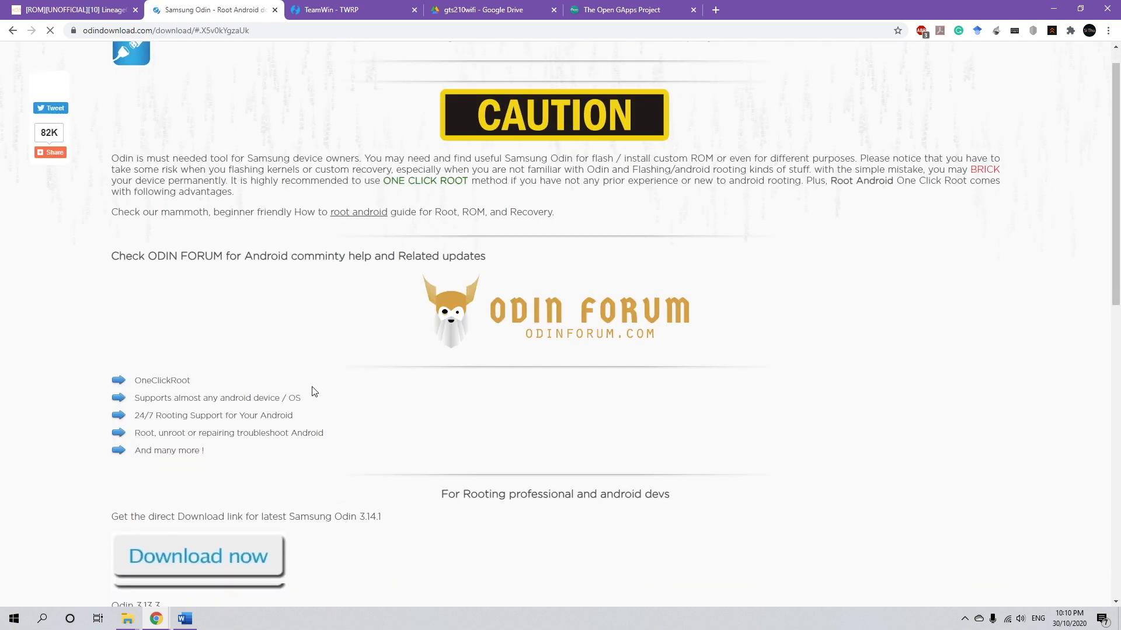
pyautogui.scroll(-3)
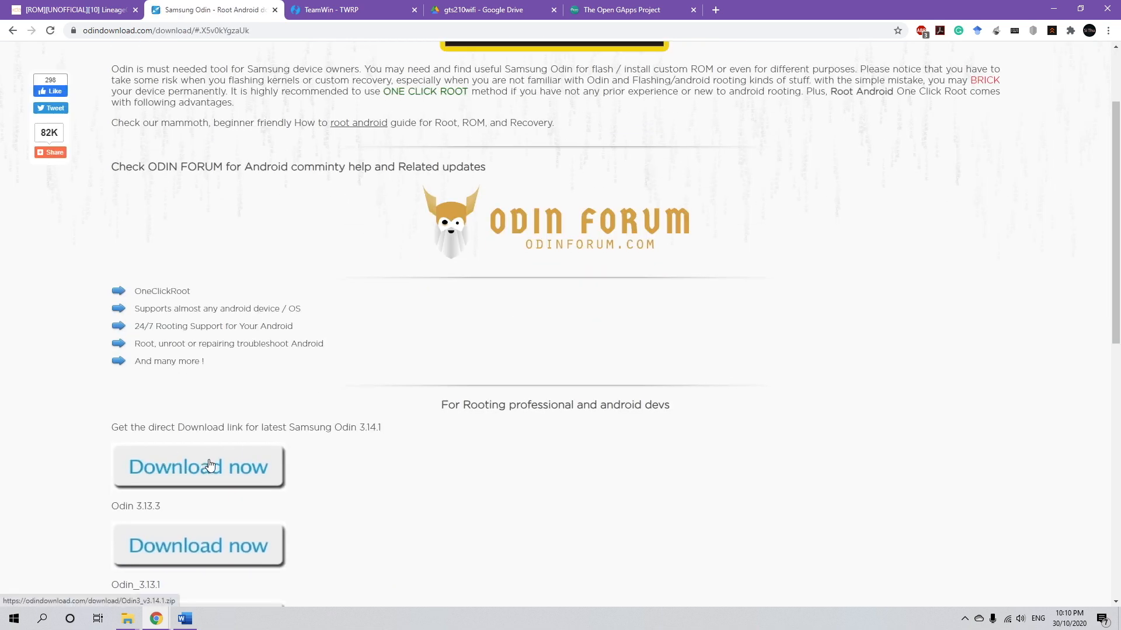
pyautogui.click(197, 466)
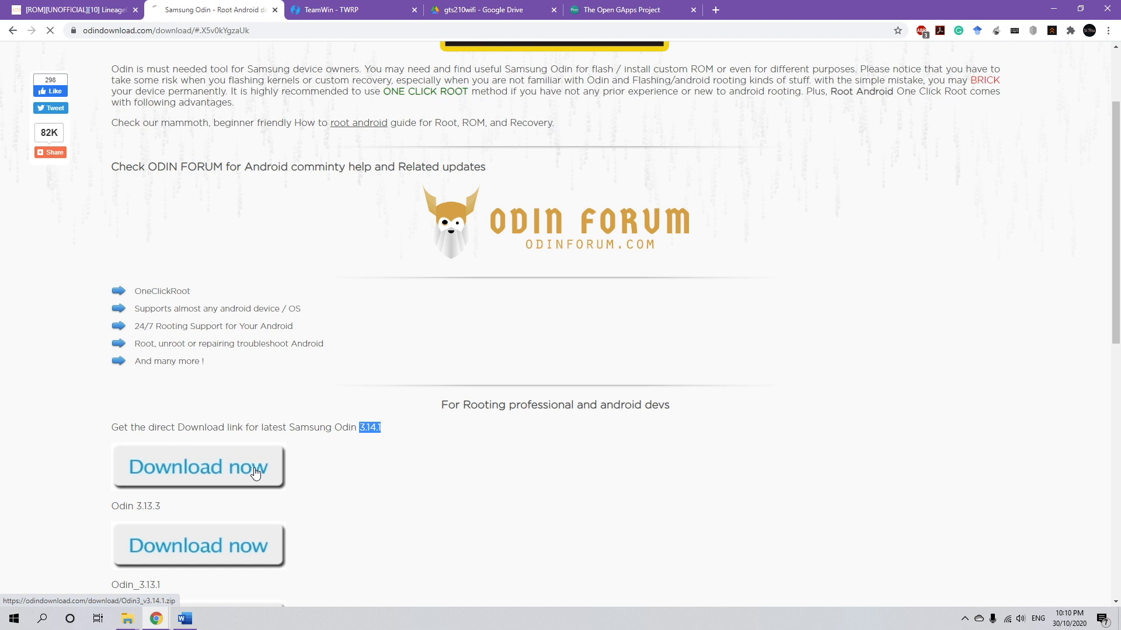
pyautogui.click(197, 467)
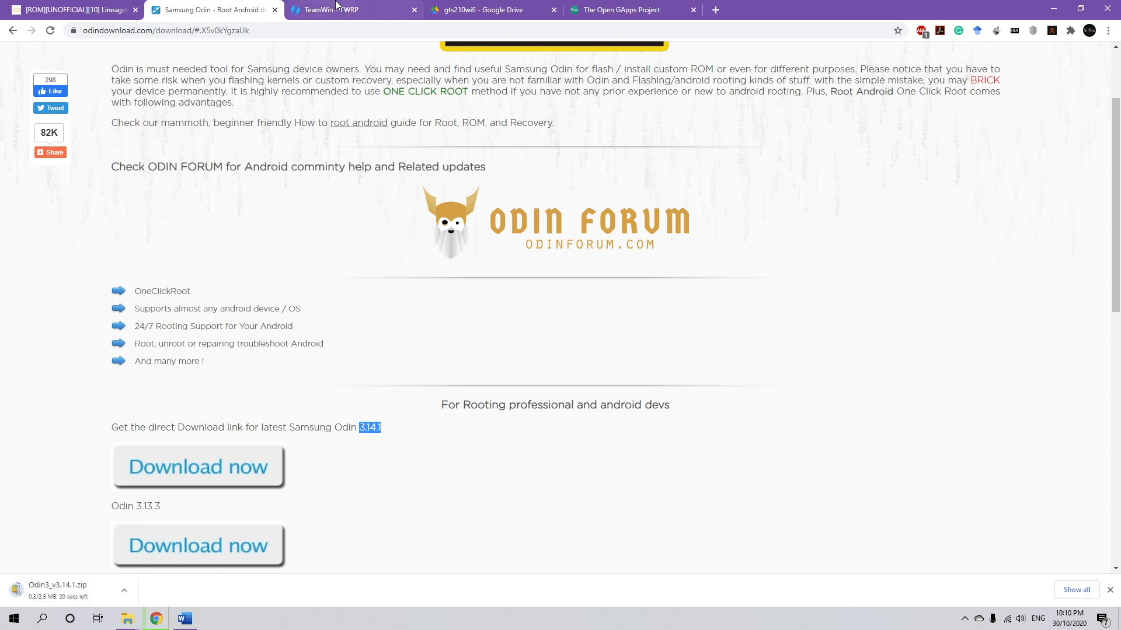
# - Show TWRP's Samsung devices list and find the 'tab s2' entries in it
pyautogui.click(335, 9)
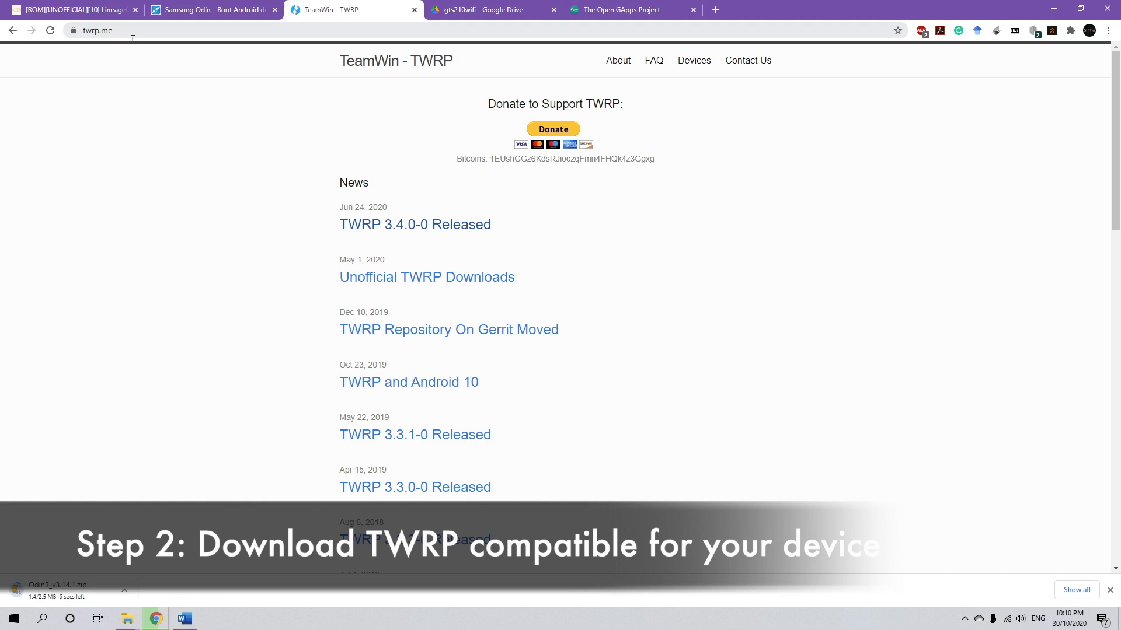
pyautogui.click(694, 60)
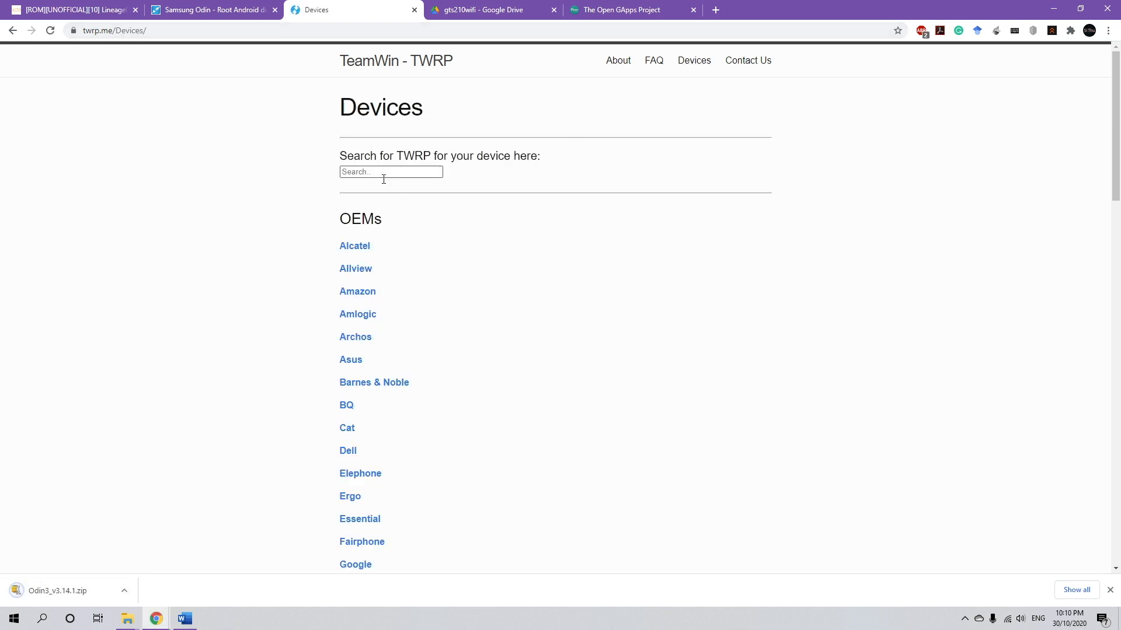
pyautogui.scroll(-3)
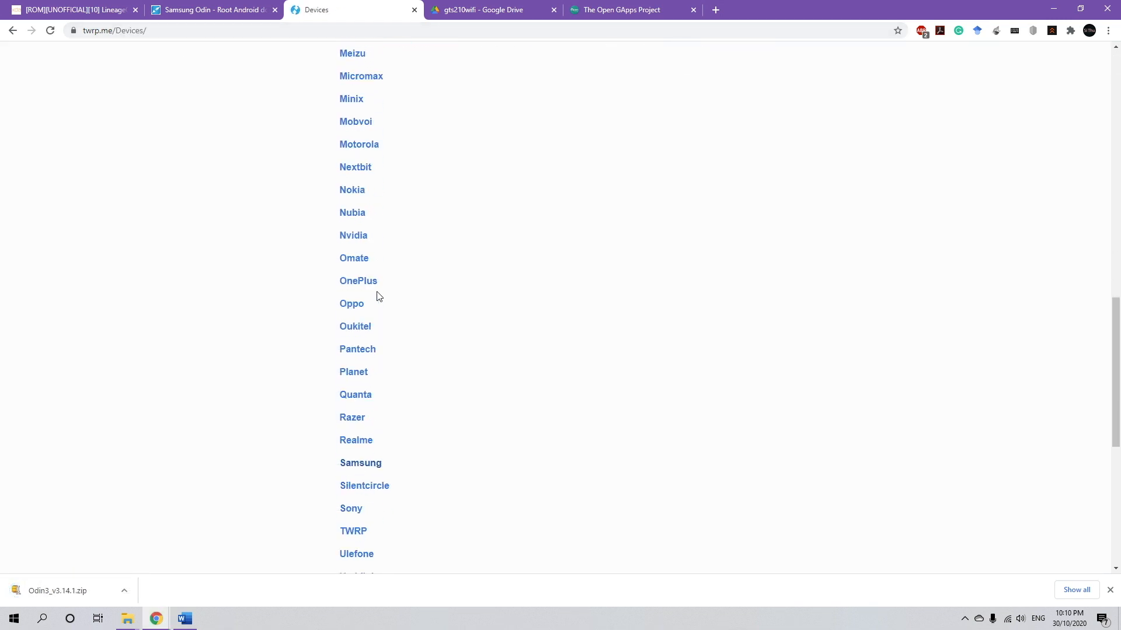
pyautogui.click(359, 462)
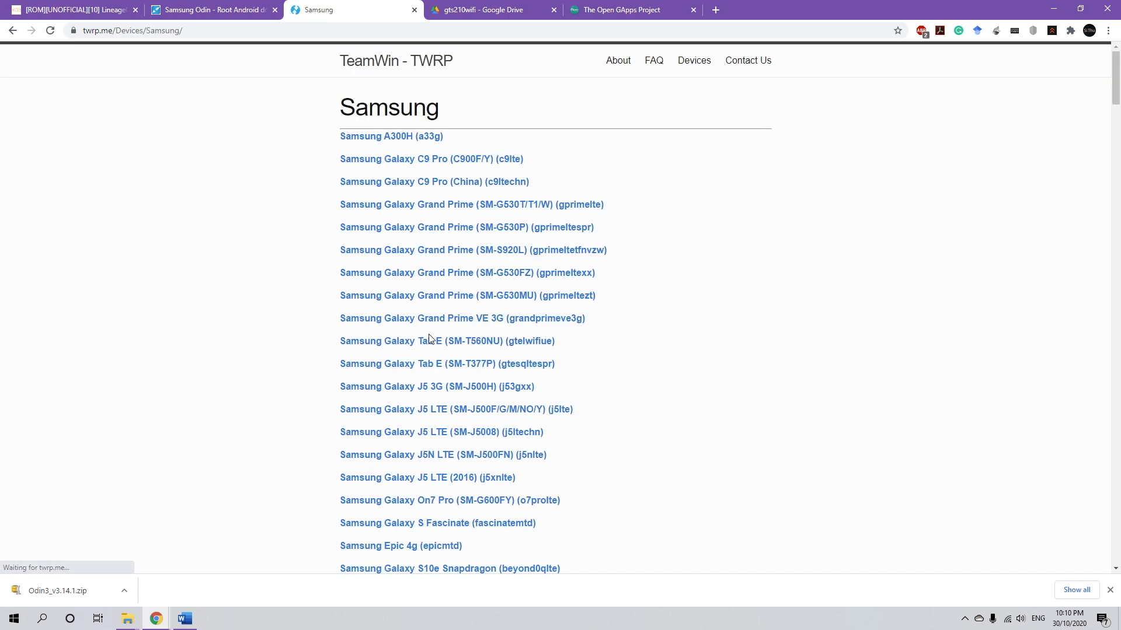
pyautogui.write('tab s2')
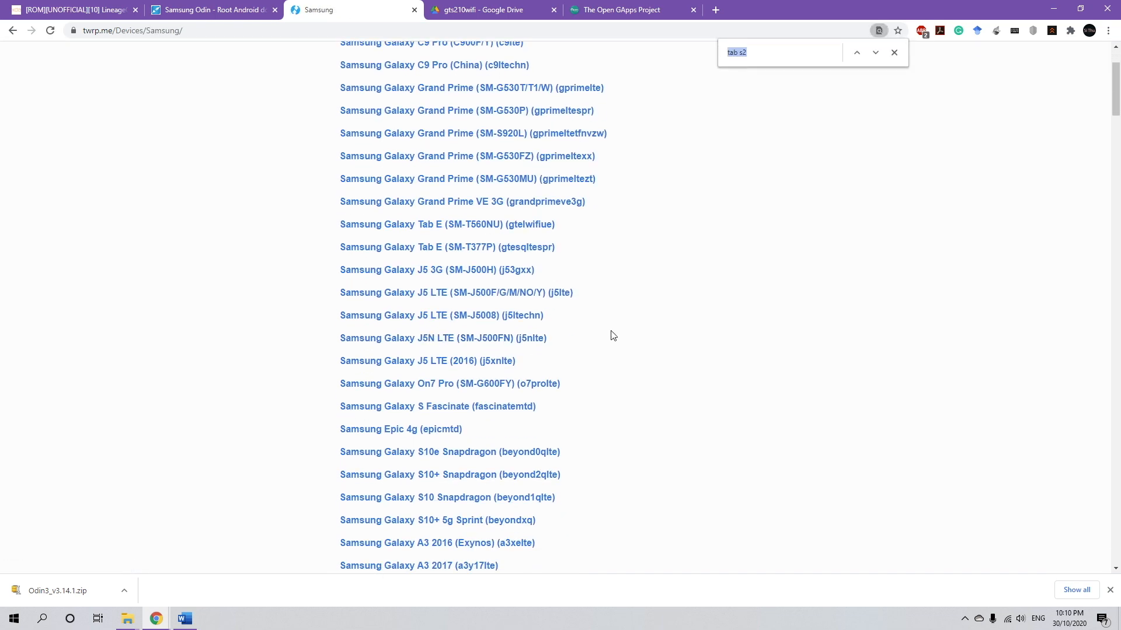
pyautogui.press('Enter')
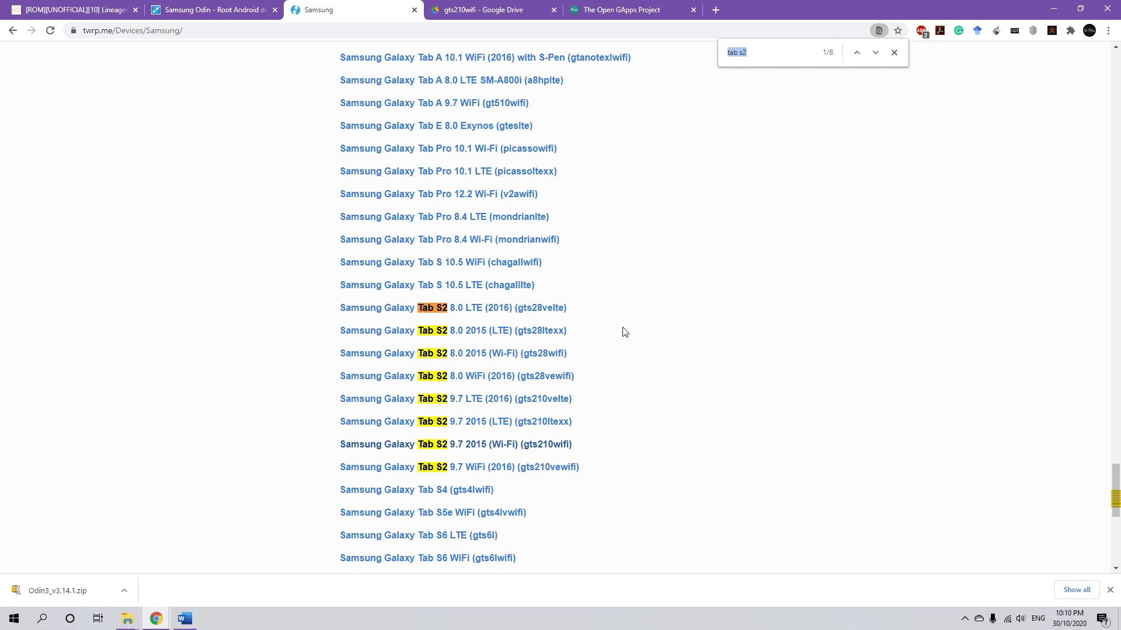
pyautogui.moveTo(511, 364)
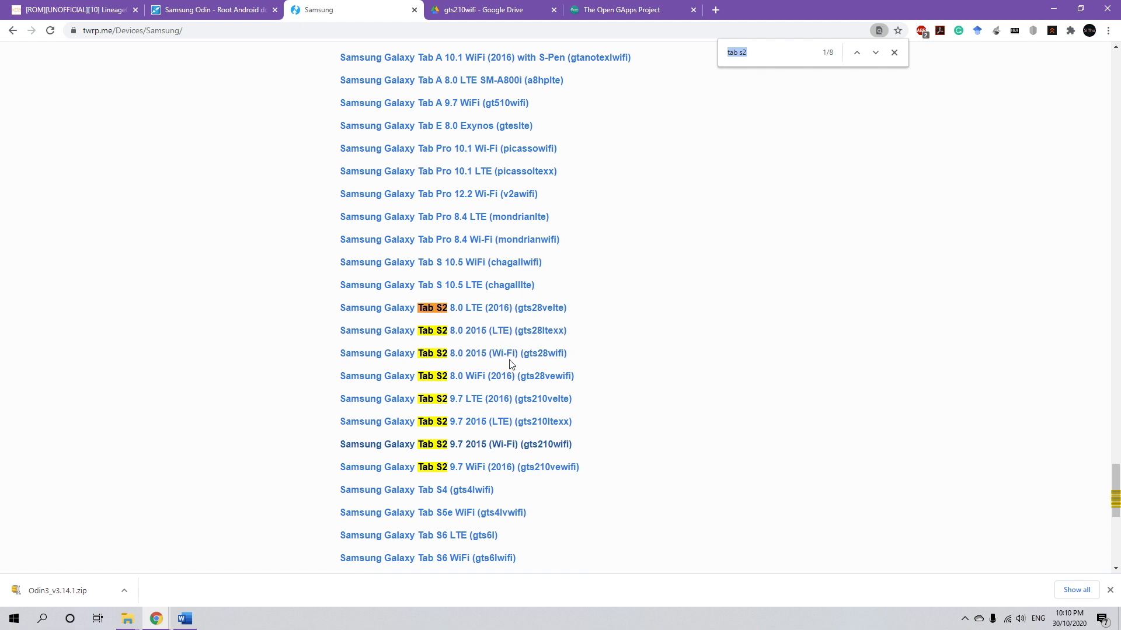
pyautogui.moveTo(451, 425)
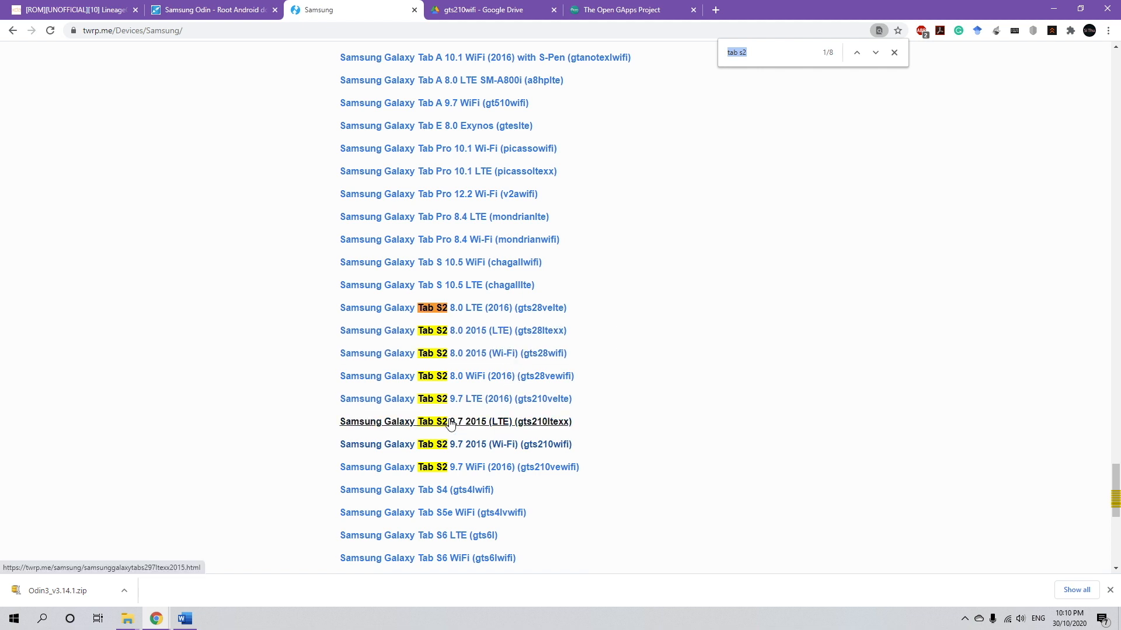
pyautogui.moveTo(487, 453)
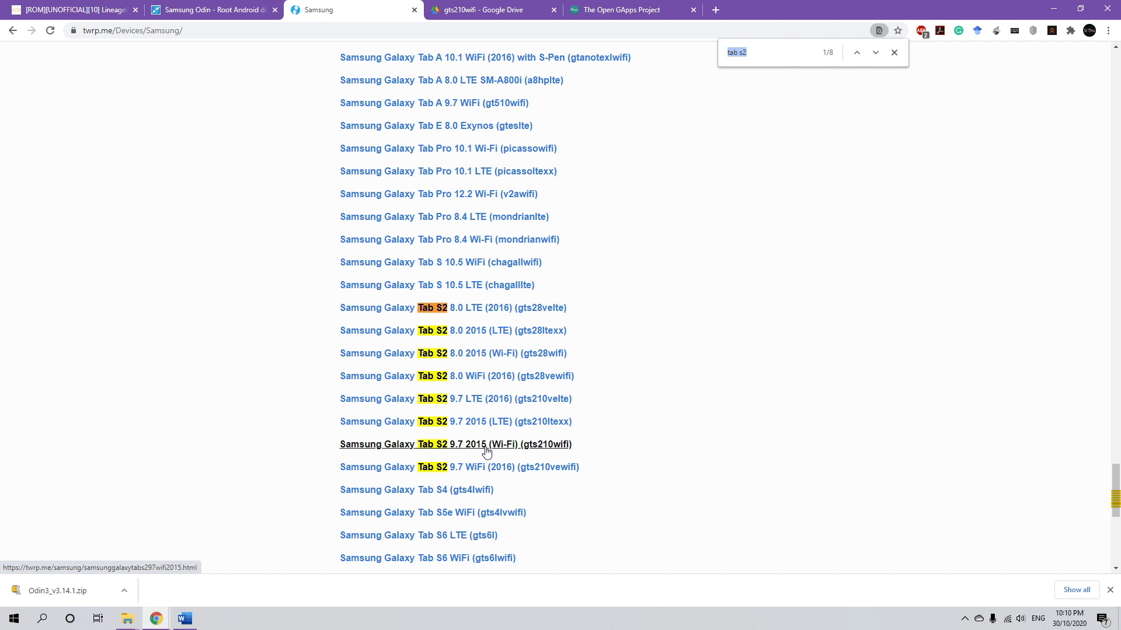
pyautogui.moveTo(553, 451)
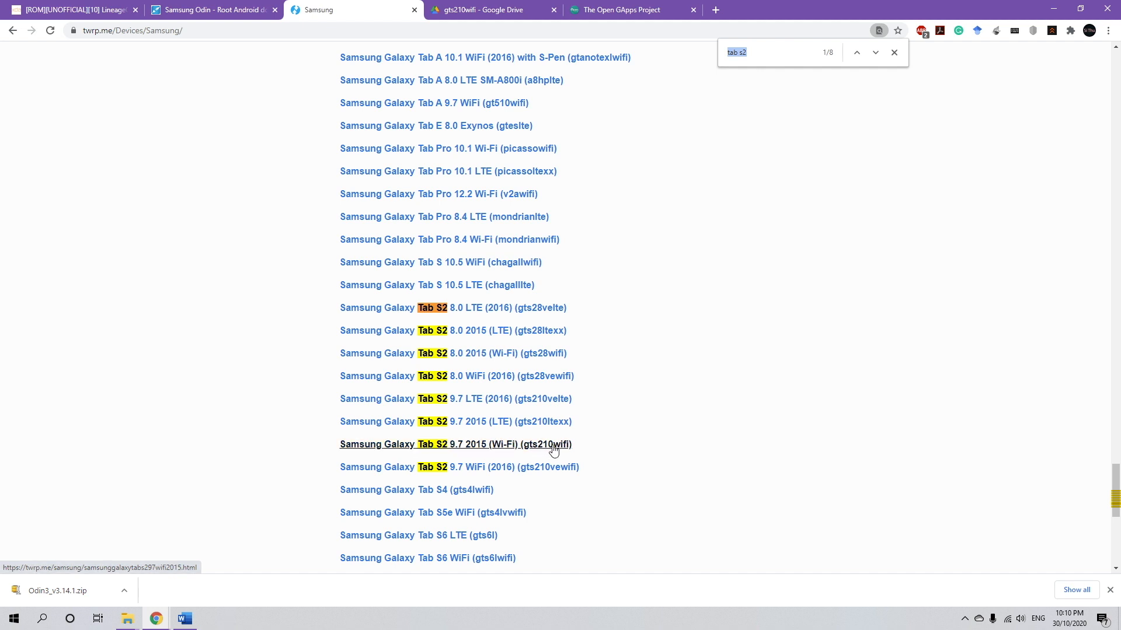
pyautogui.moveTo(523, 450)
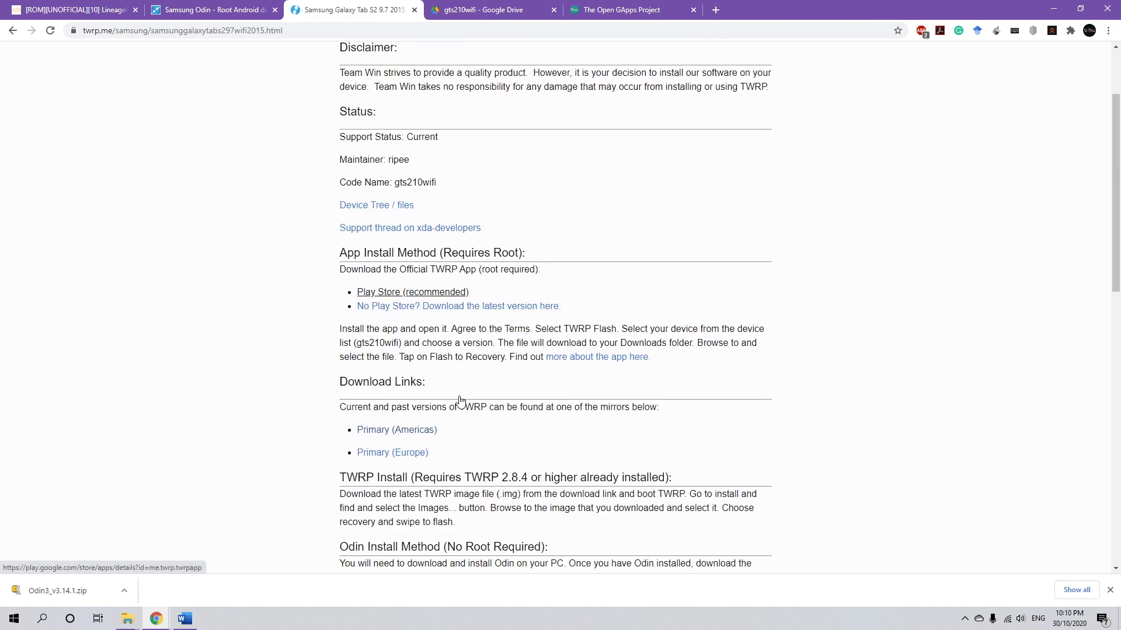
# - Download twrp-3.4.0-0-gts210wifi.img.tar from the Americas mirror and return to the XDA thread
pyautogui.scroll(-3)
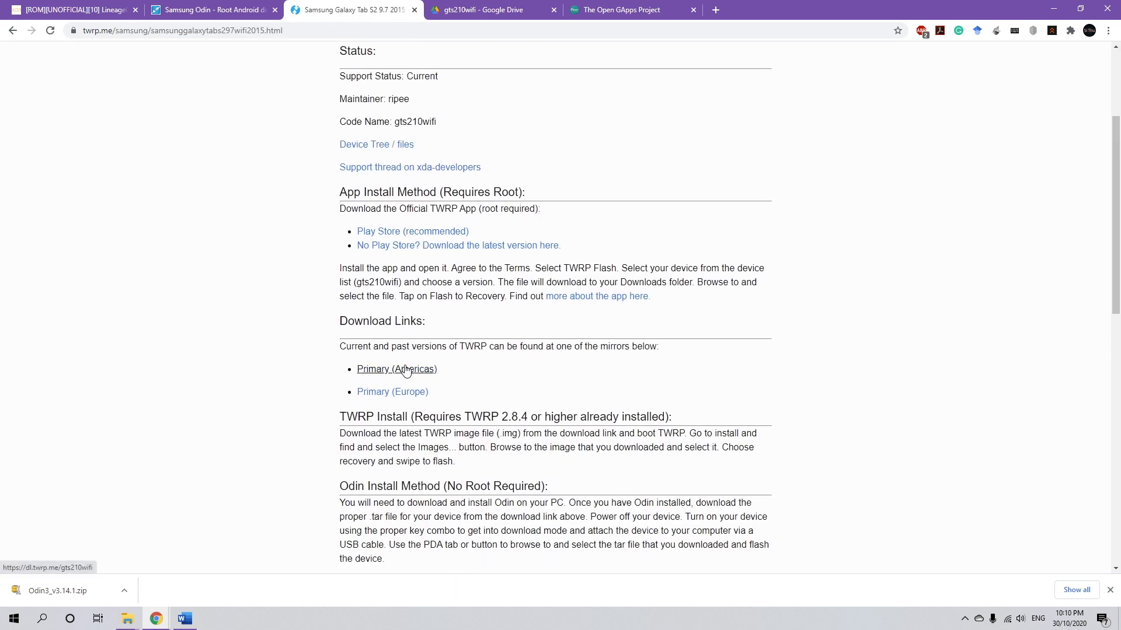
pyautogui.click(397, 369)
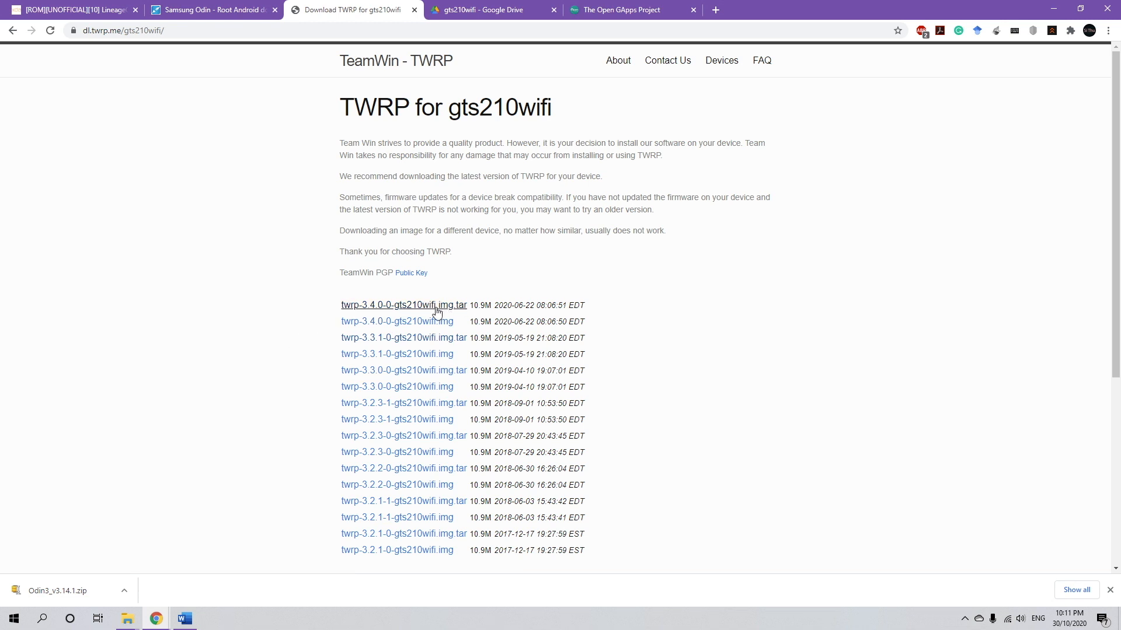
pyautogui.moveTo(457, 311)
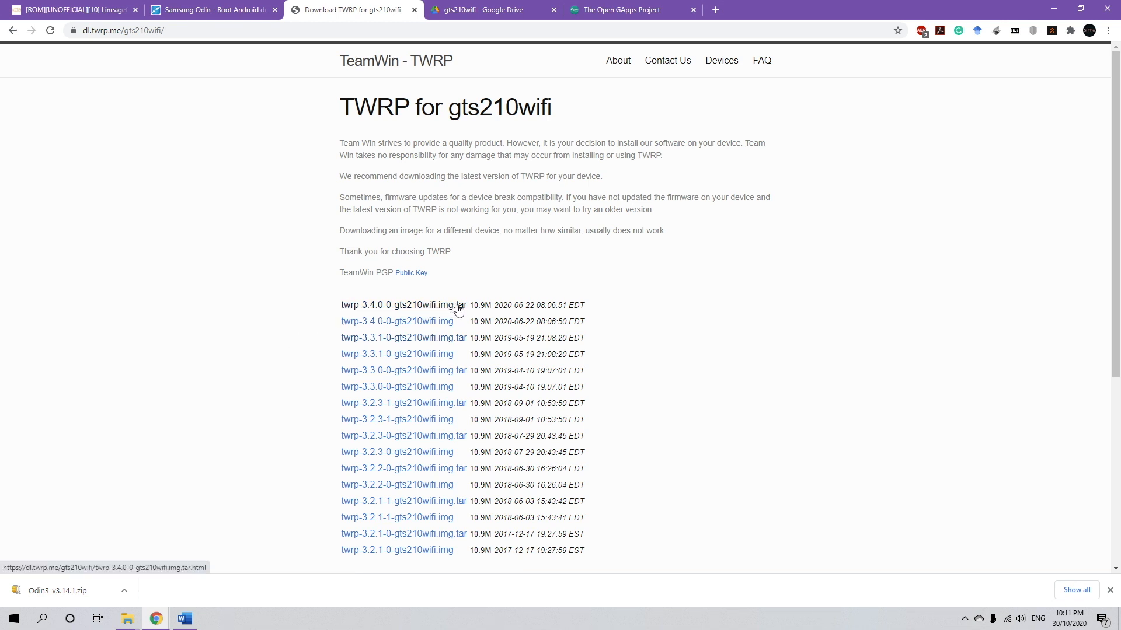
pyautogui.click(404, 305)
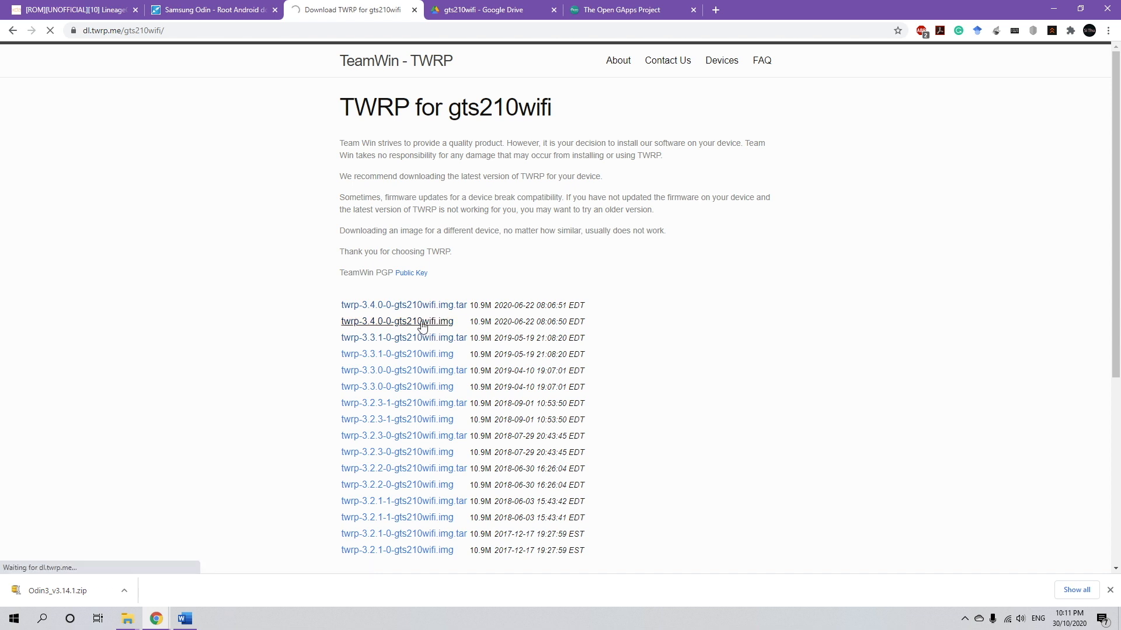
pyautogui.click(402, 306)
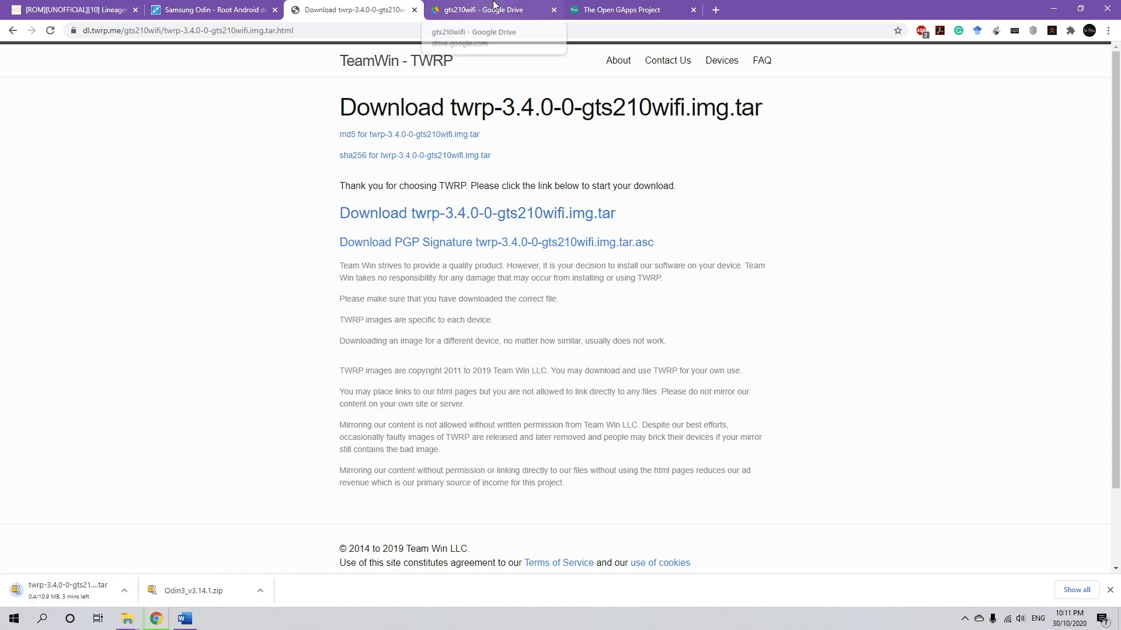
pyautogui.click(497, 9)
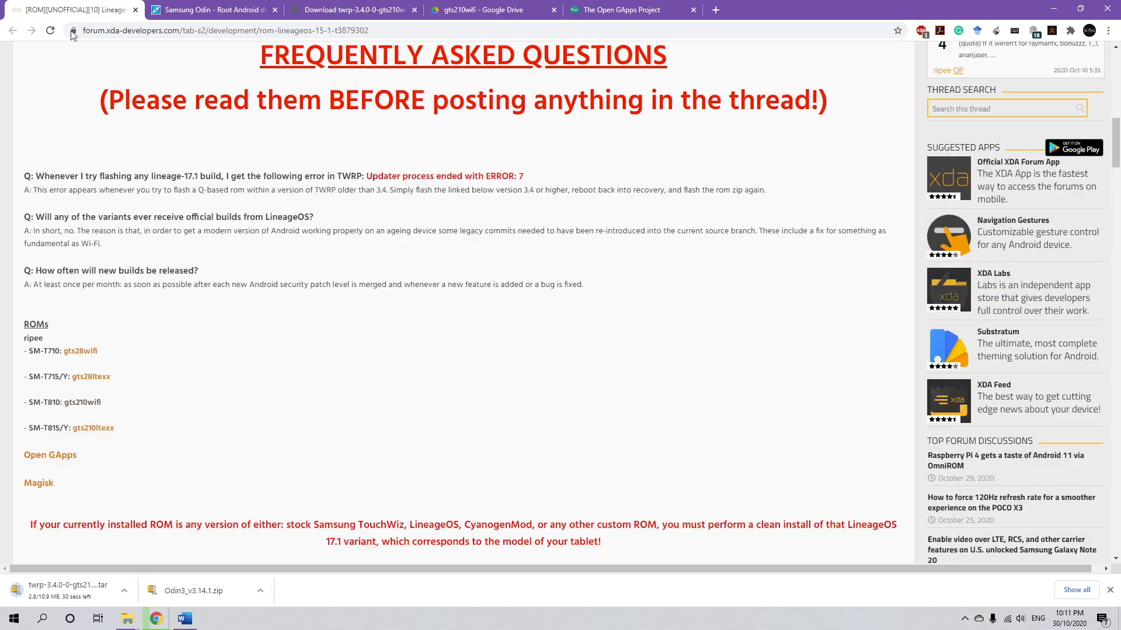
pyautogui.moveTo(159, 258)
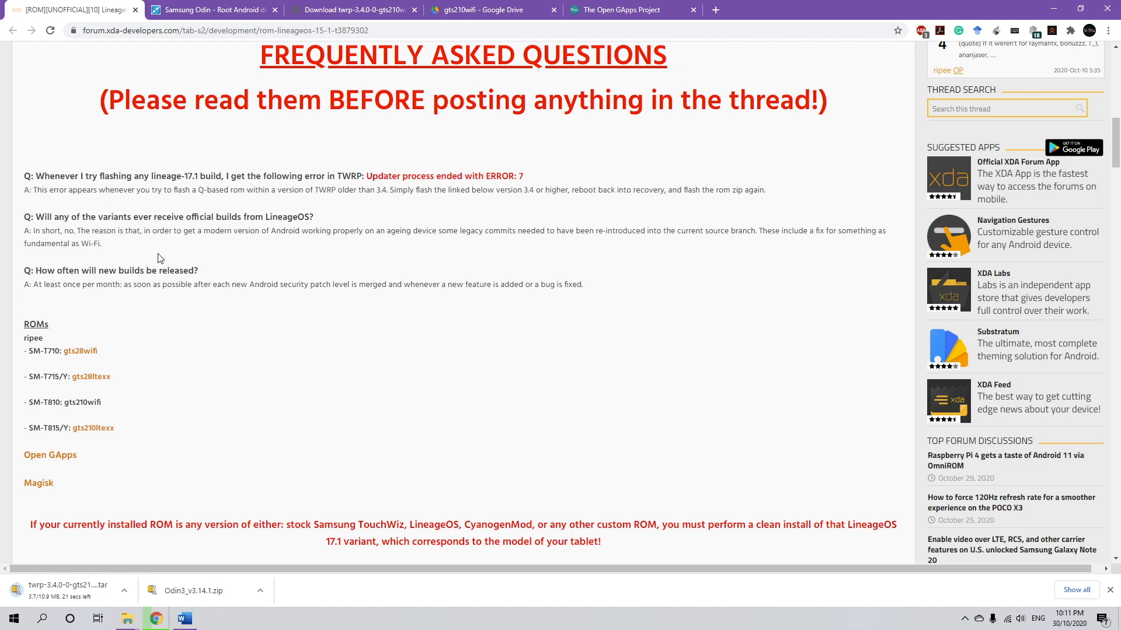
# - Download lineage-17.1-20201028-UNOFFICIAL-gts210wifi.zip from the shared Drive folder, accepting the virus-scan warning
pyautogui.scroll(-3)
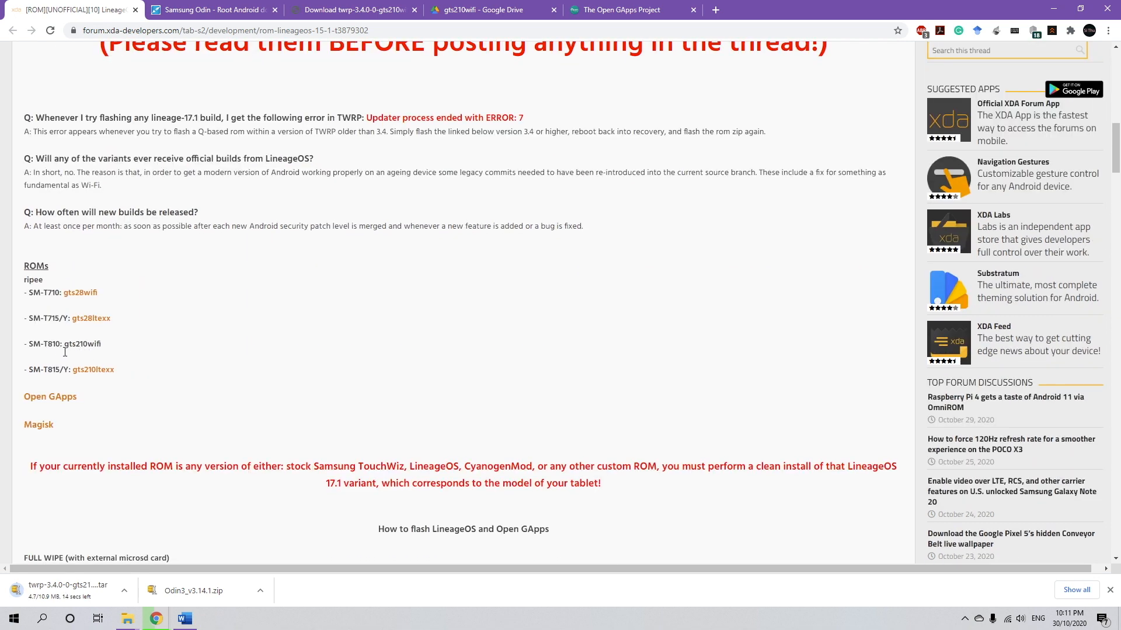
pyautogui.rightClick(82, 343)
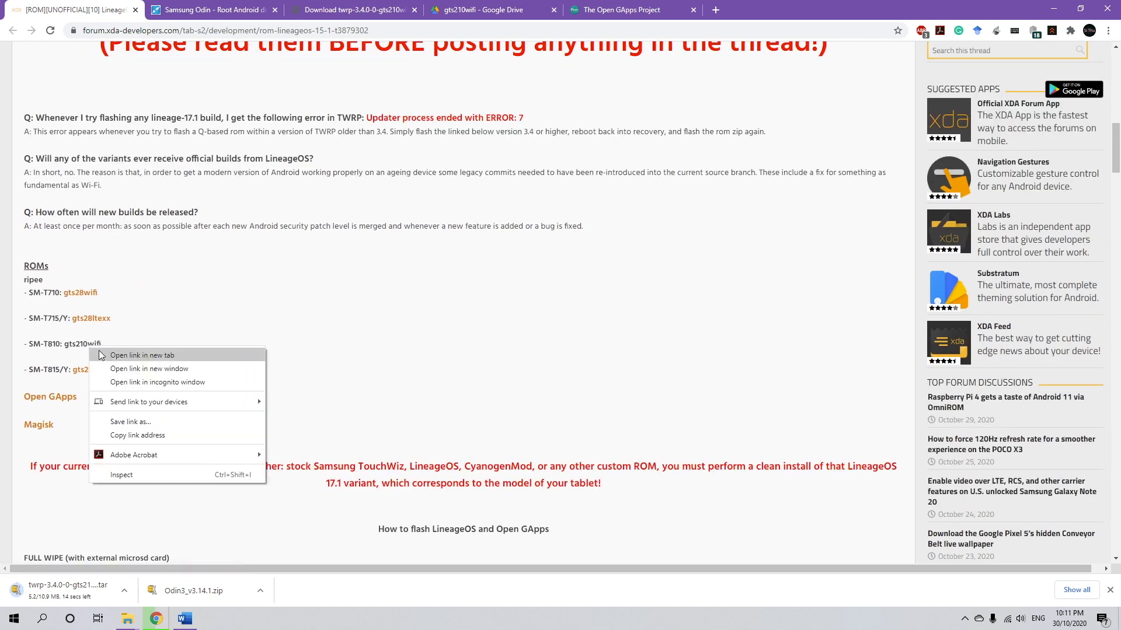
pyautogui.click(495, 9)
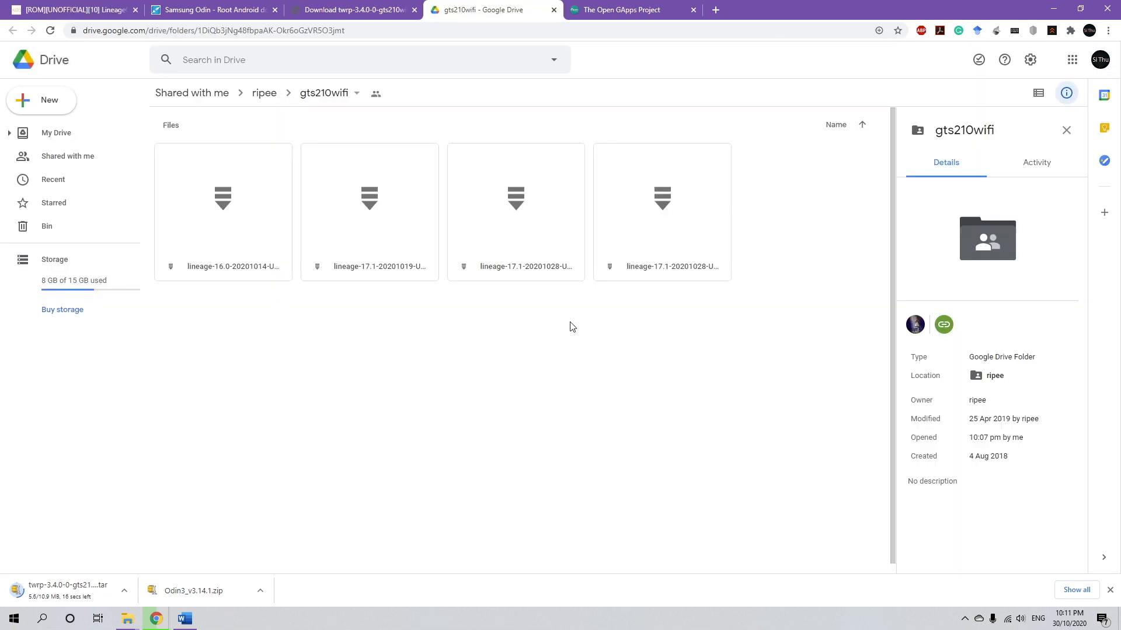
pyautogui.click(662, 210)
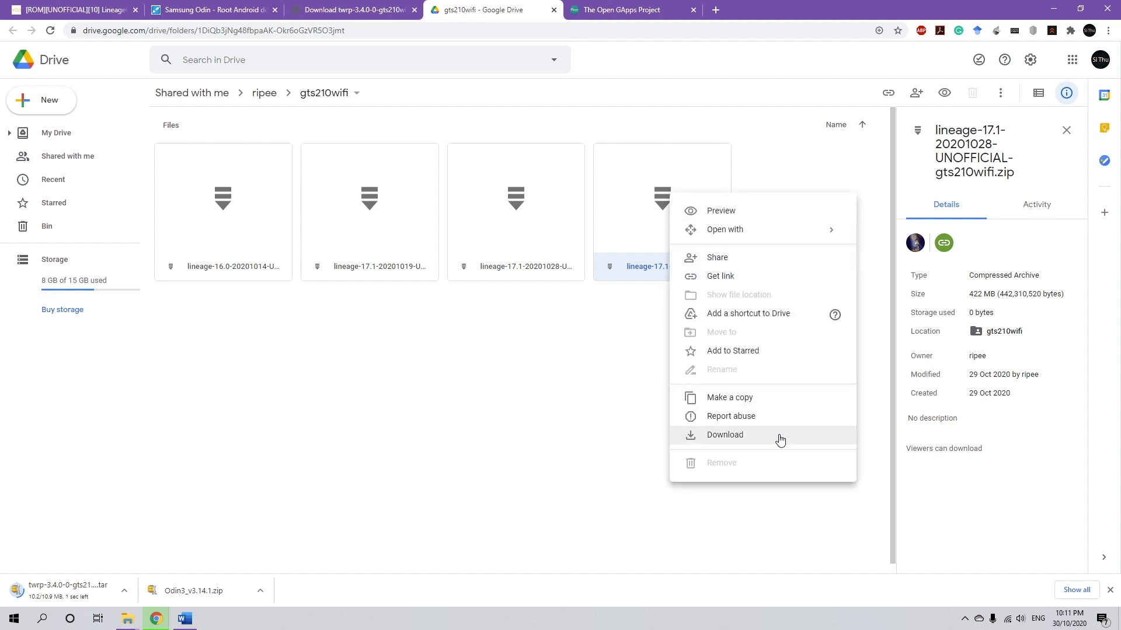
pyautogui.click(724, 434)
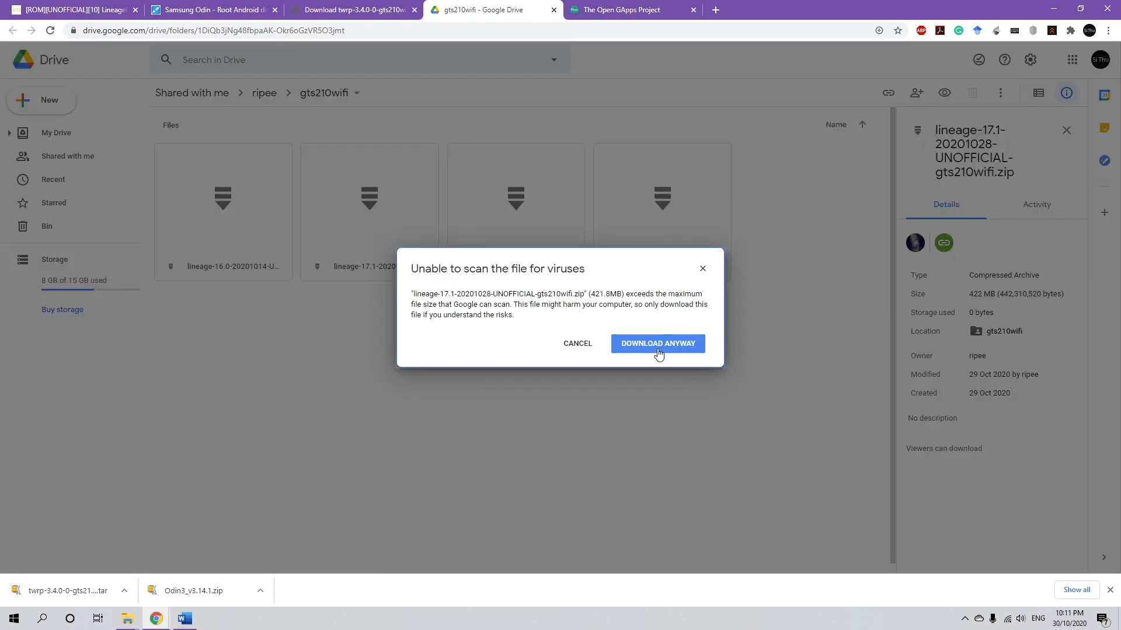
pyautogui.click(659, 343)
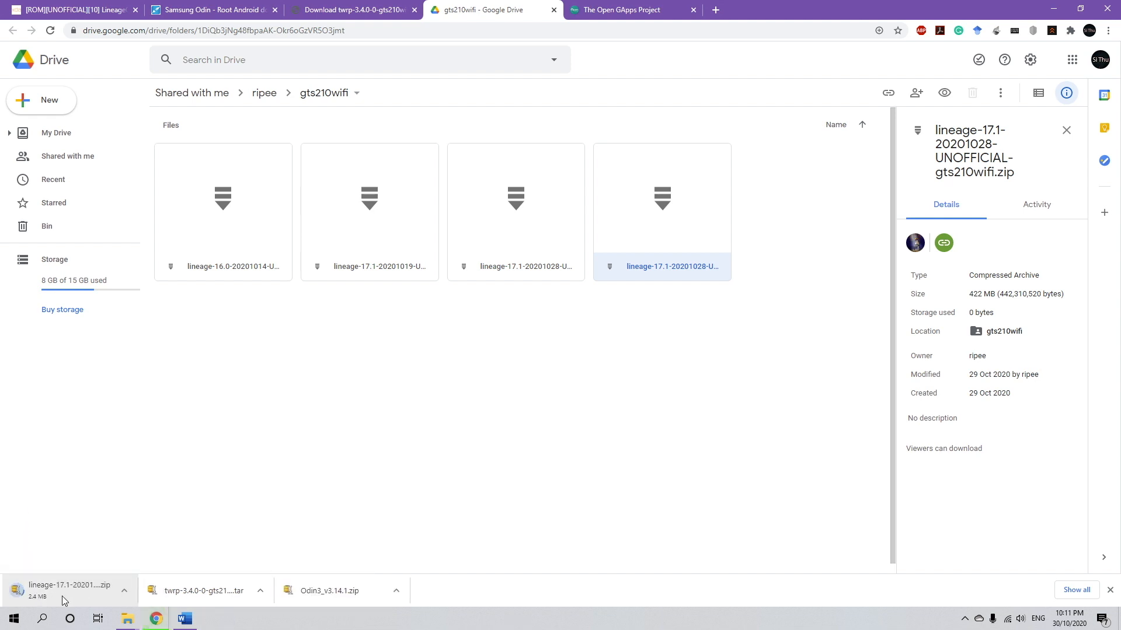
pyautogui.moveTo(840, 313)
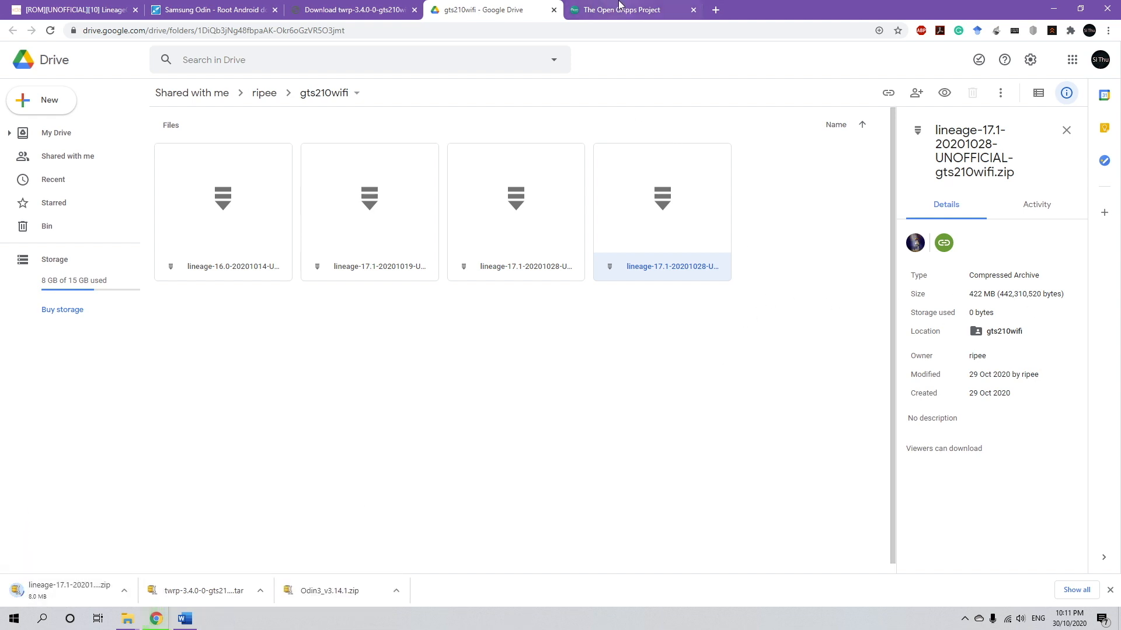
# - Download the ARM, Android 10.0, nano Open GApps package
pyautogui.click(623, 10)
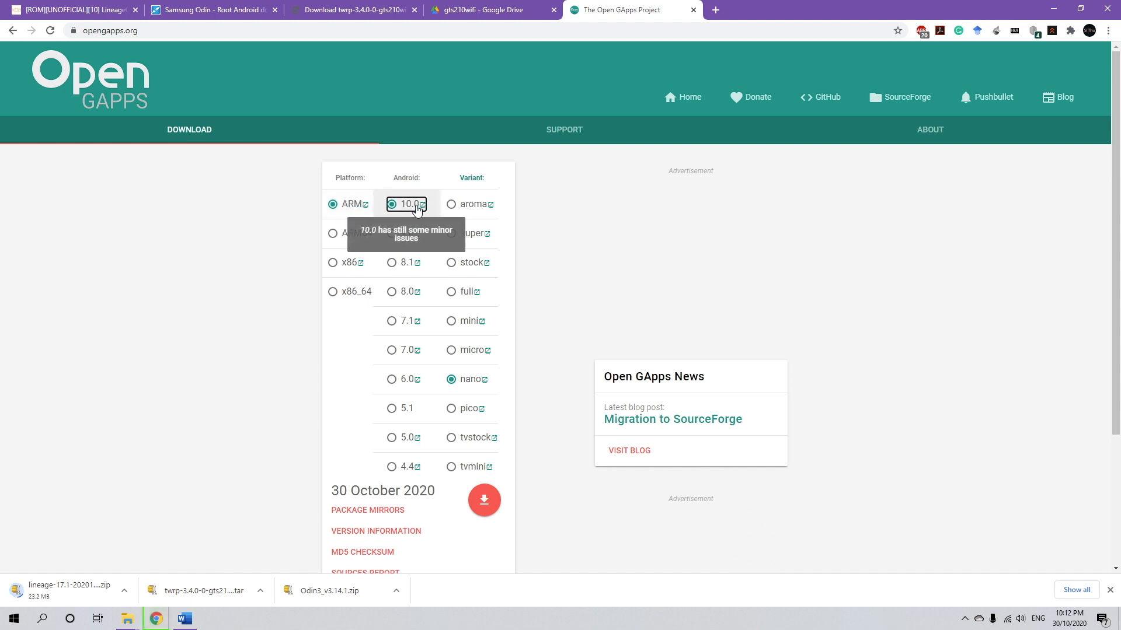
pyautogui.moveTo(472, 380)
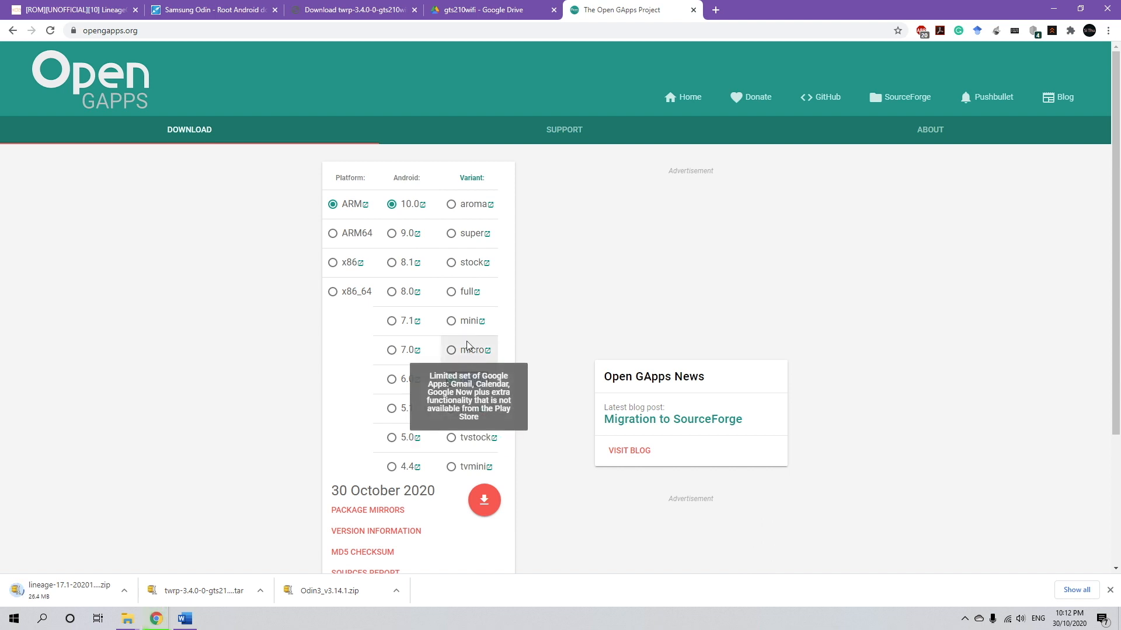
pyautogui.click(451, 378)
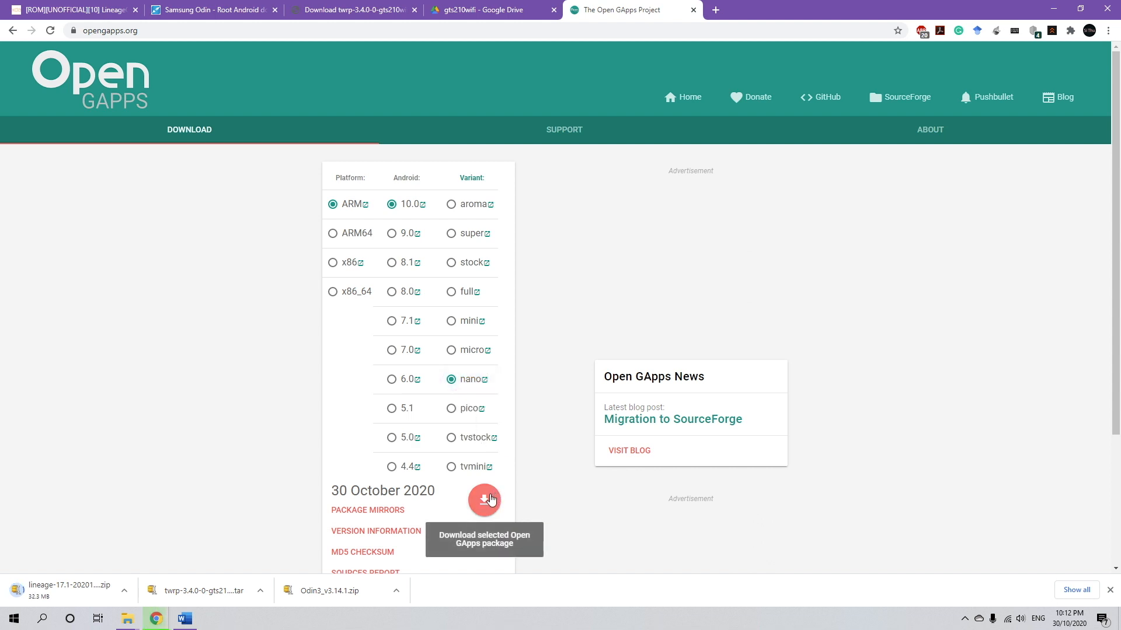
pyautogui.click(484, 499)
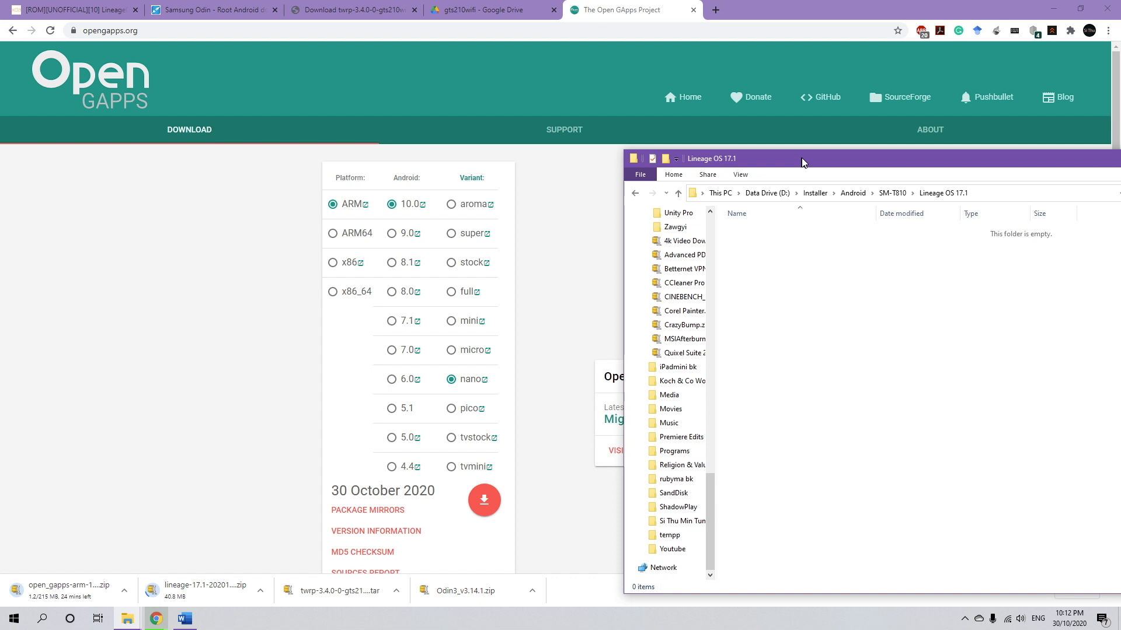